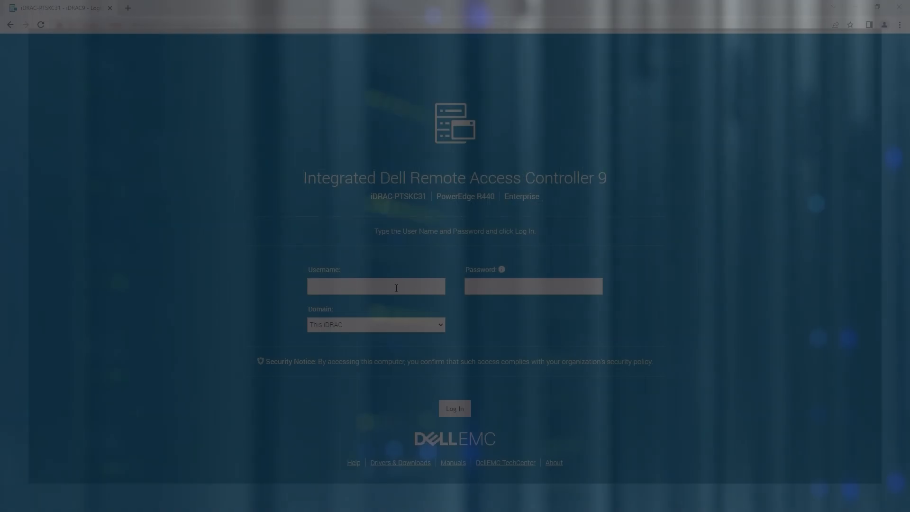
Log in to iDRAC9 as root to reach the Dashboard
type("root")
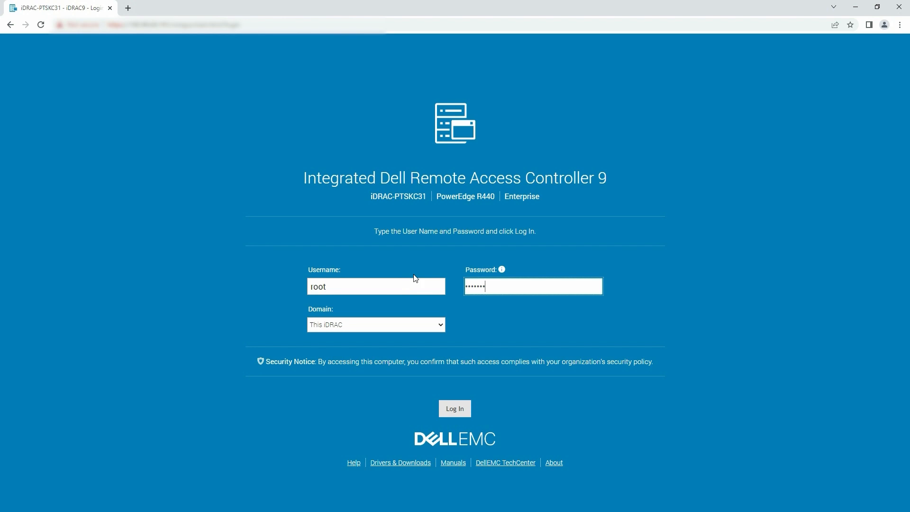
left_click(454, 409)
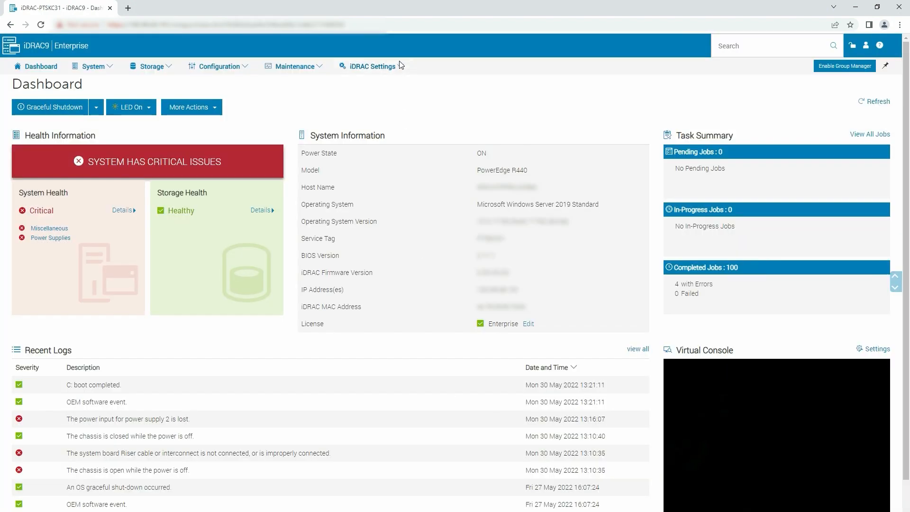
Show iDRAC Service Module Setup: installed, version 4.3.0.0, Connection Status Running
left_click(371, 65)
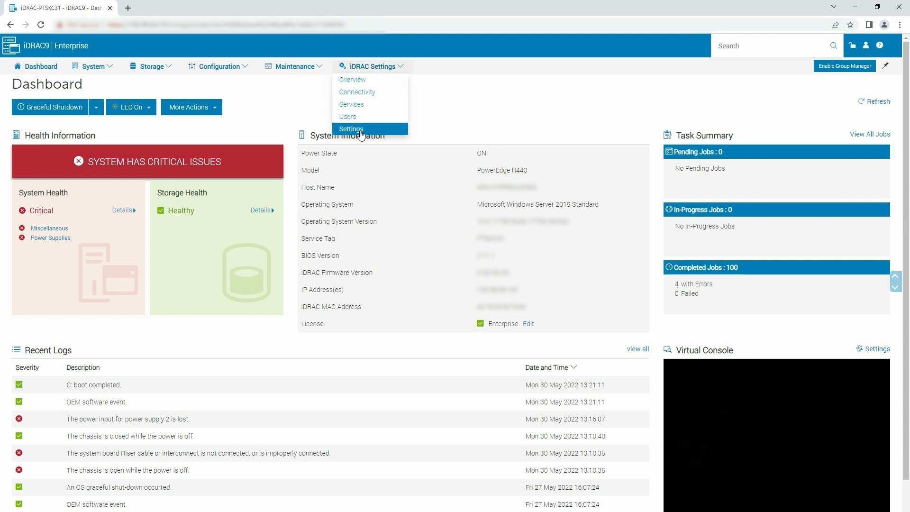
left_click(352, 128)
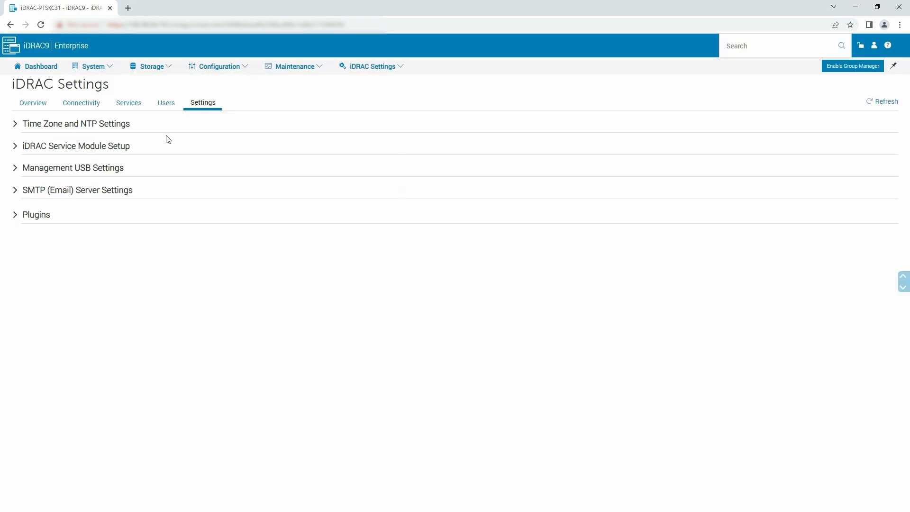
left_click(75, 145)
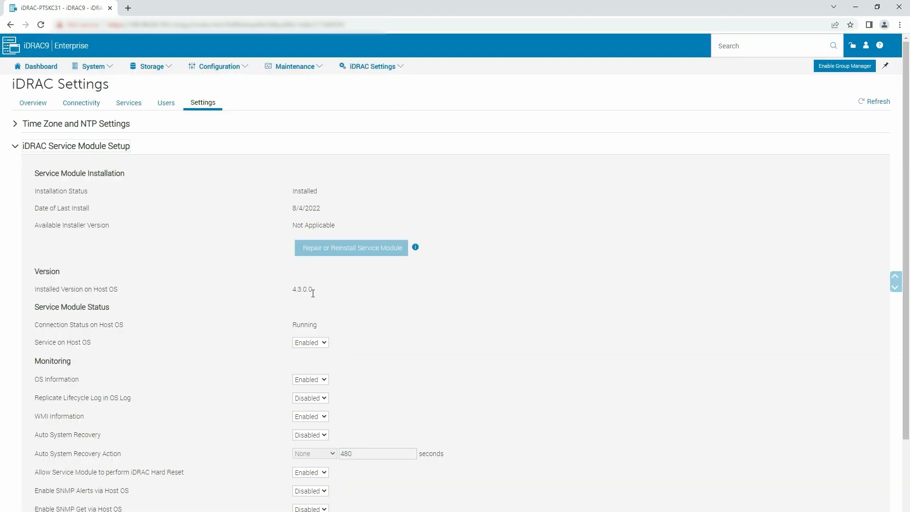
mouse_move(326, 302)
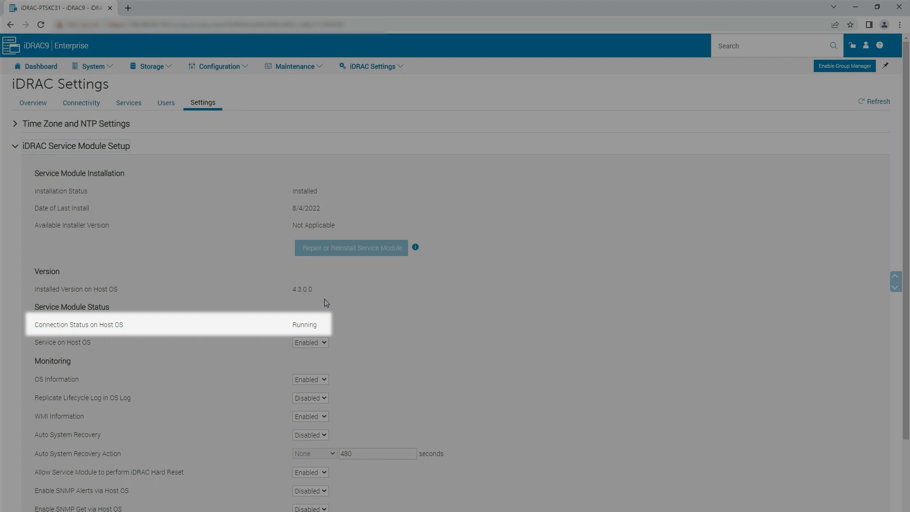
Verify Embedded SATA is in RAID Mode under BIOS SATA Settings, then return to Dashboard
left_click(219, 66)
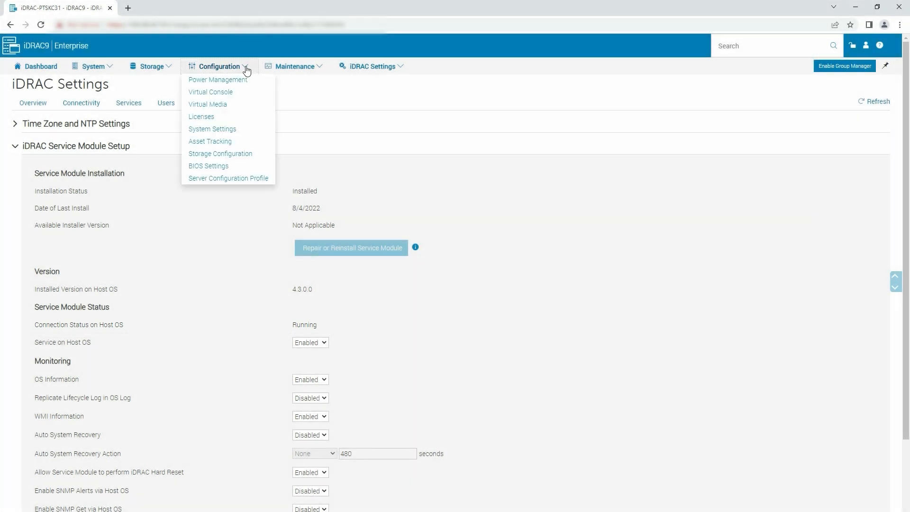
mouse_move(208, 166)
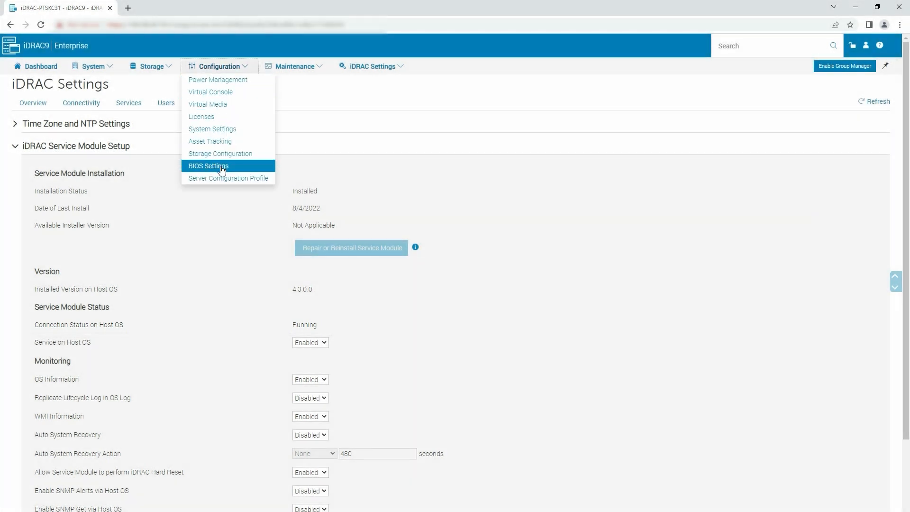
left_click(208, 165)
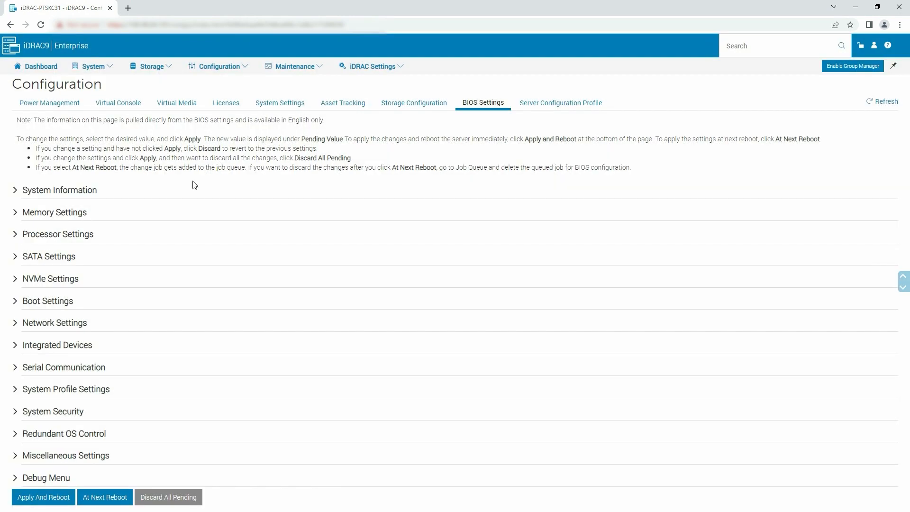
left_click(49, 256)
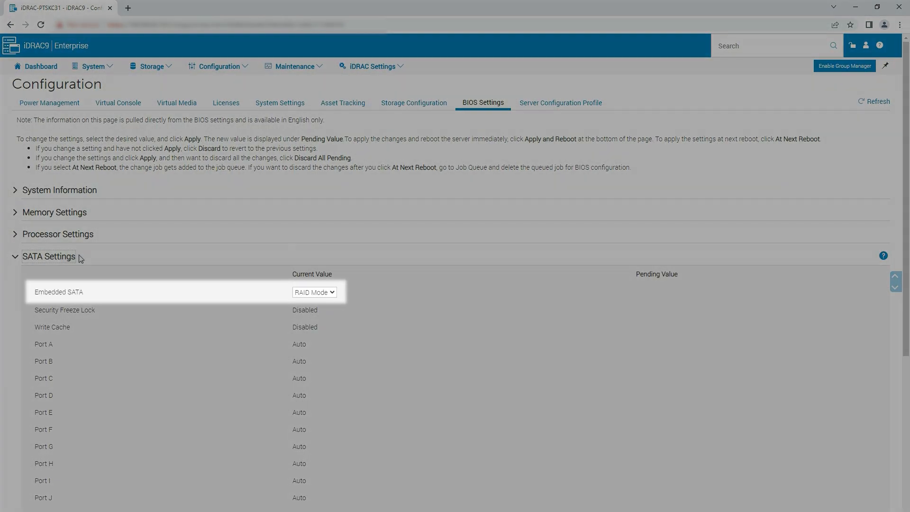
mouse_move(362, 299)
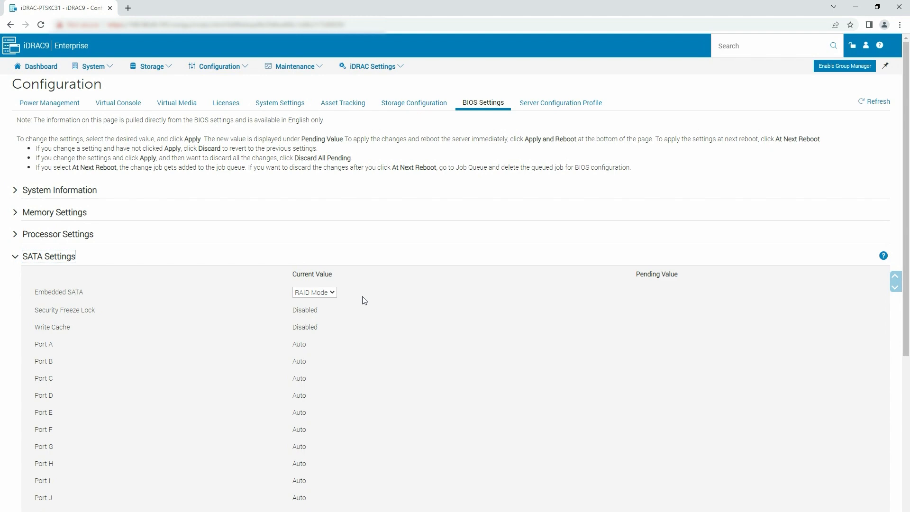
left_click(40, 66)
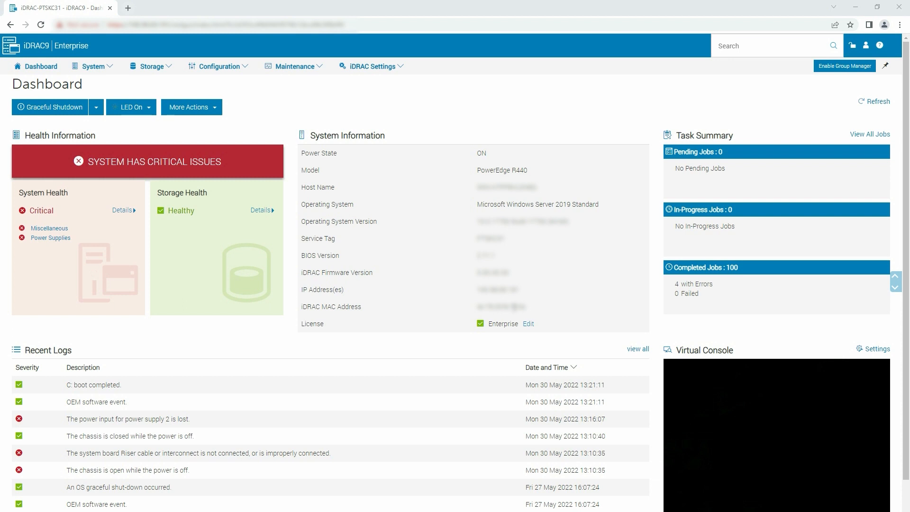
mouse_move(295, 67)
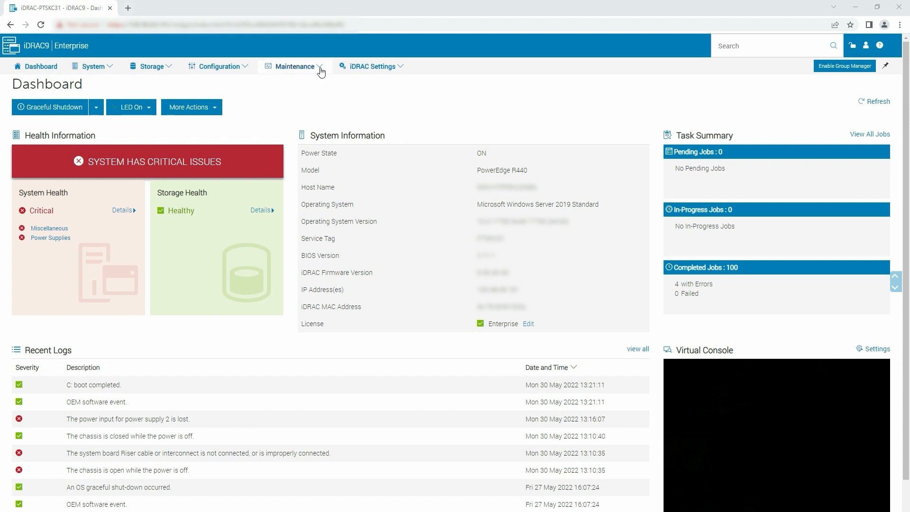
Expand the Lifecycle Log entry for VDR4 Virtual Disk 3 created
left_click(295, 65)
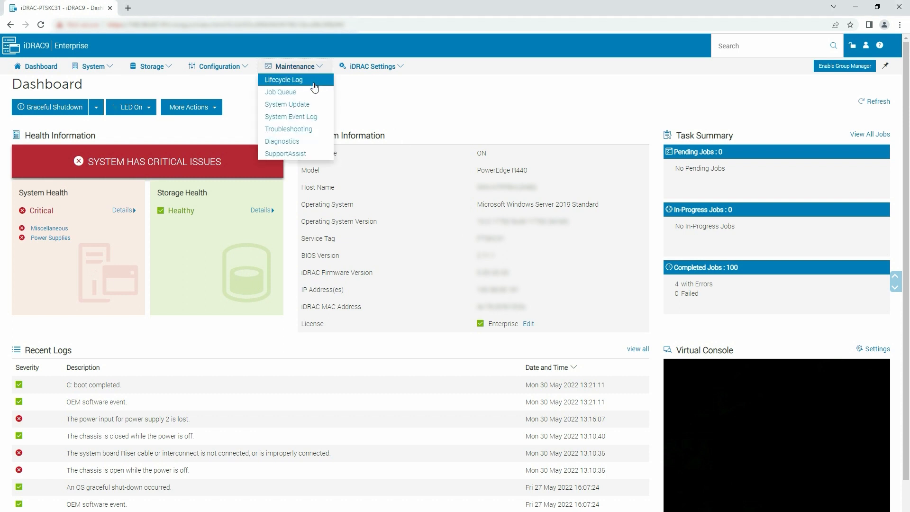
left_click(283, 79)
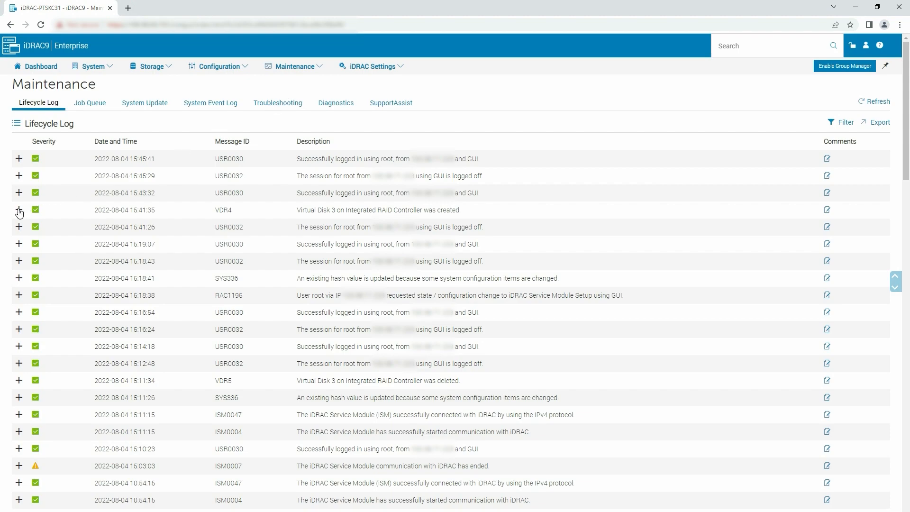
left_click(19, 210)
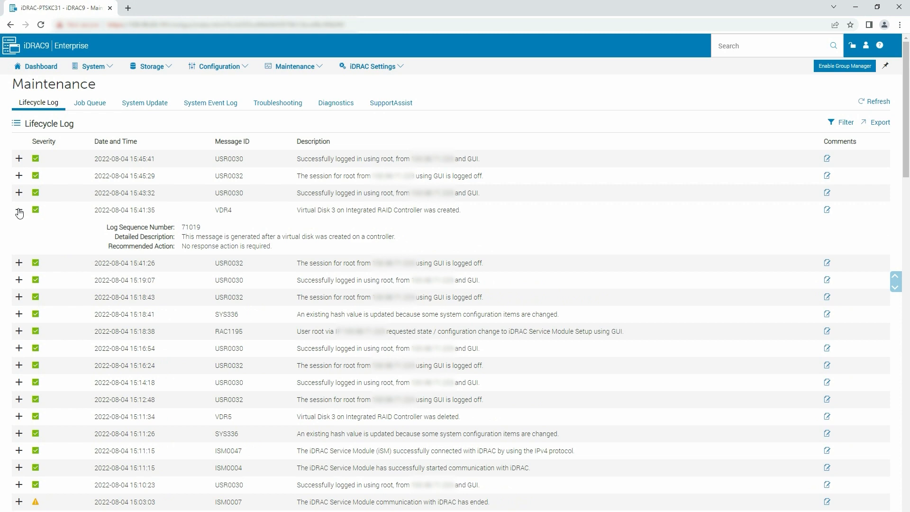
left_click(11, 502)
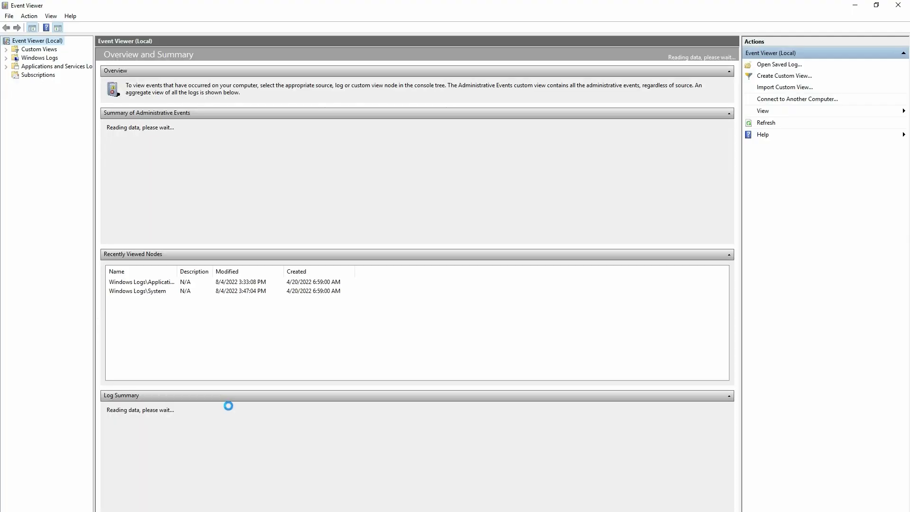
Open the Windows System log to show iDRACServiceModule-SWRAID event 4347
left_click(5, 58)
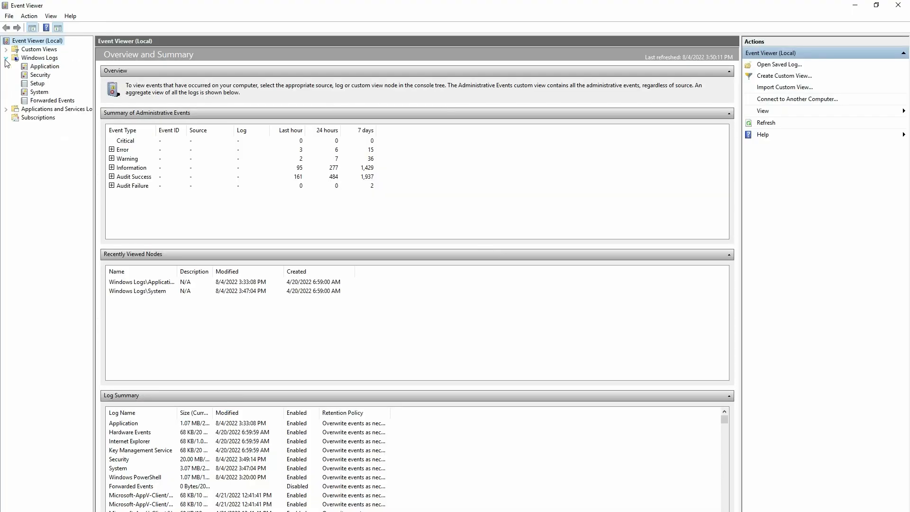
left_click(39, 92)
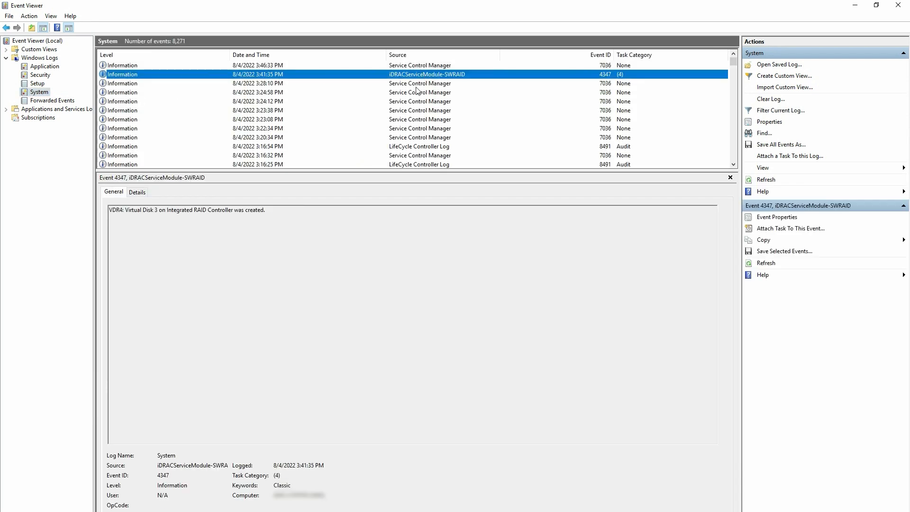
mouse_move(306, 222)
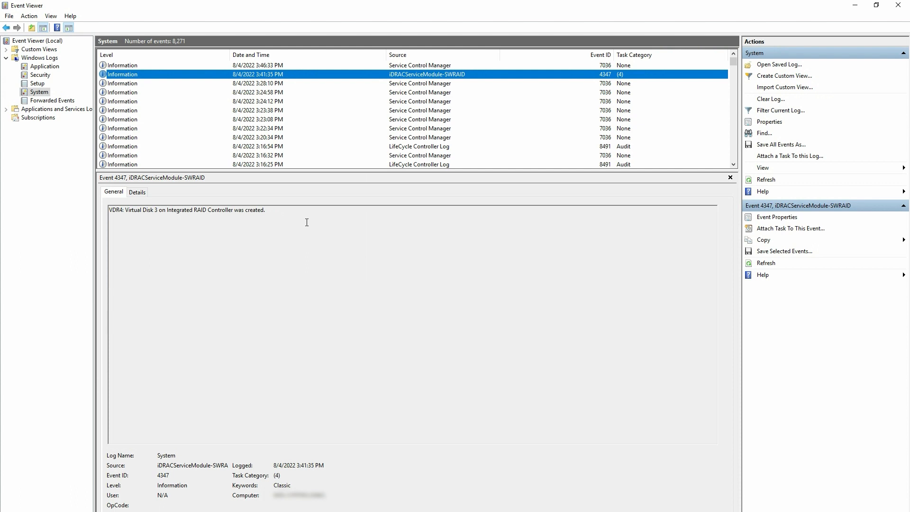